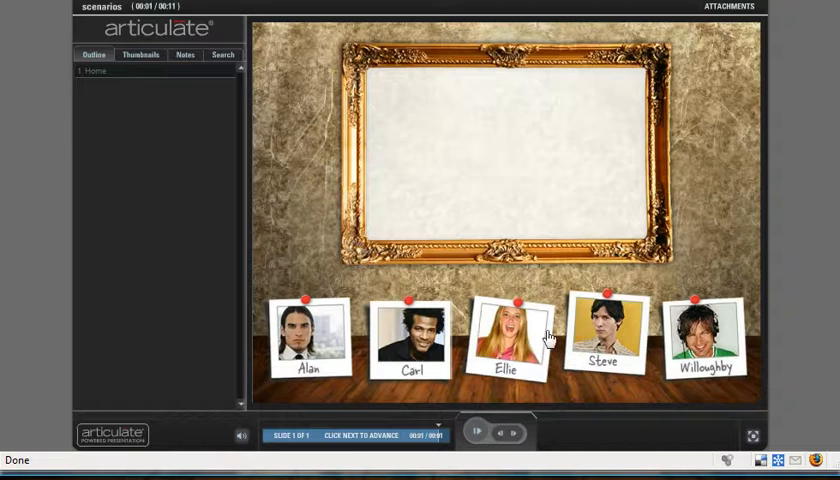
# Title the frame-and-photos slide 'Home' via the Outline pane and return to the slide view
pyautogui.click(412, 340)
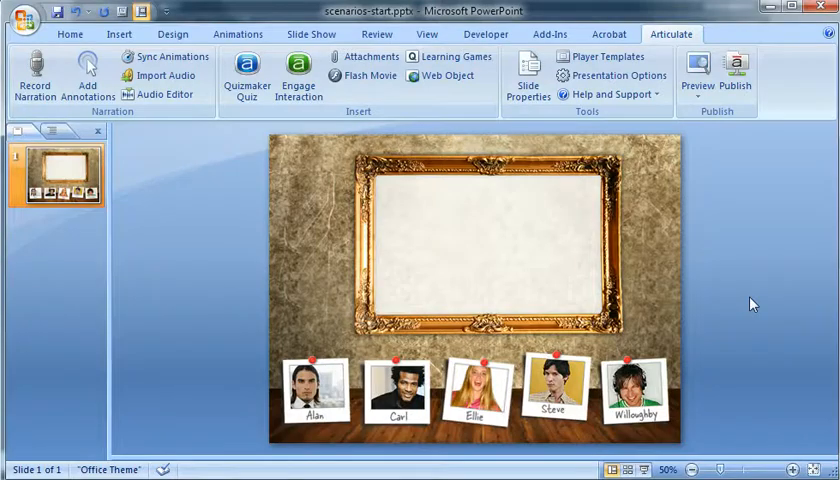
pyautogui.moveTo(122, 204)
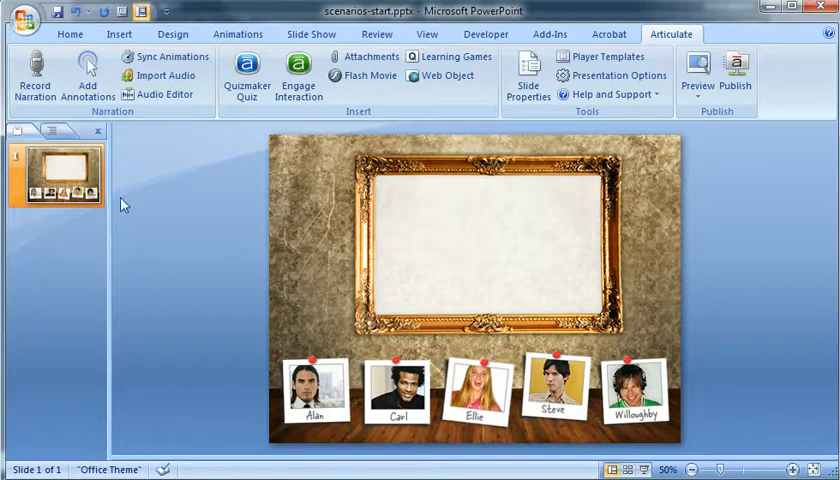
pyautogui.moveTo(296, 180)
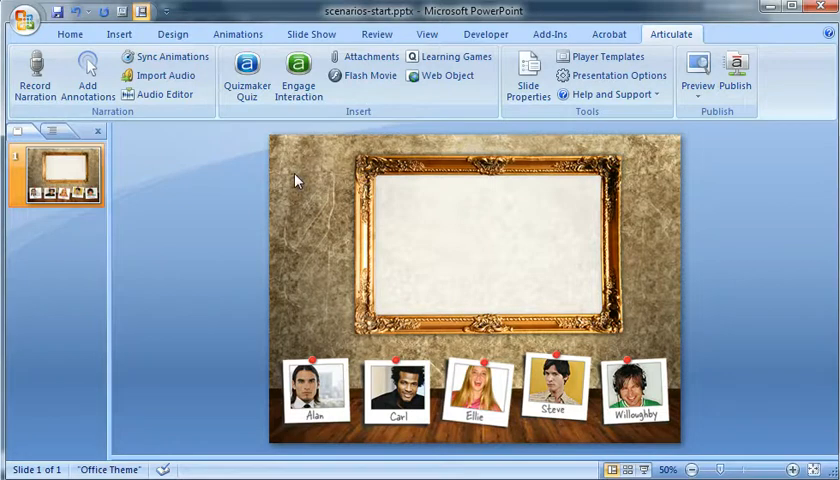
pyautogui.click(312, 390)
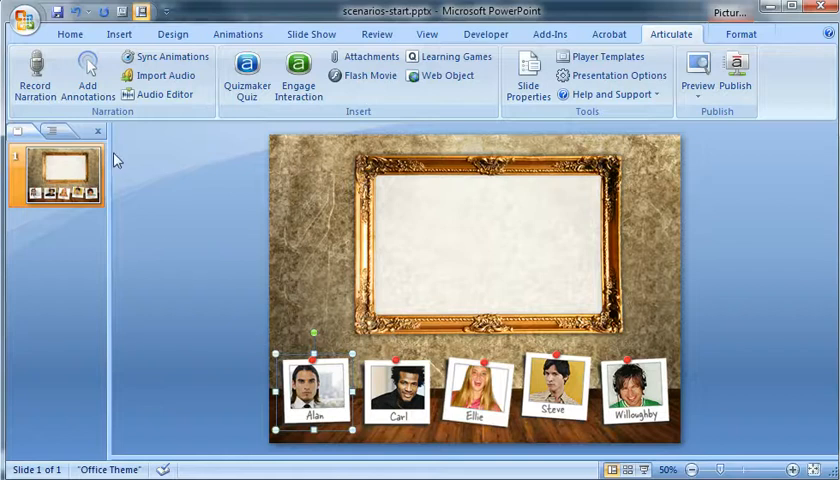
pyautogui.click(80, 132)
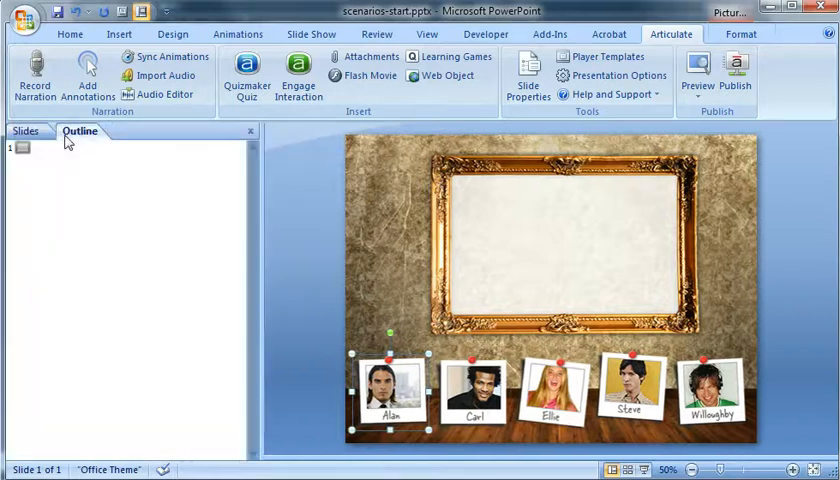
pyautogui.write('Home')
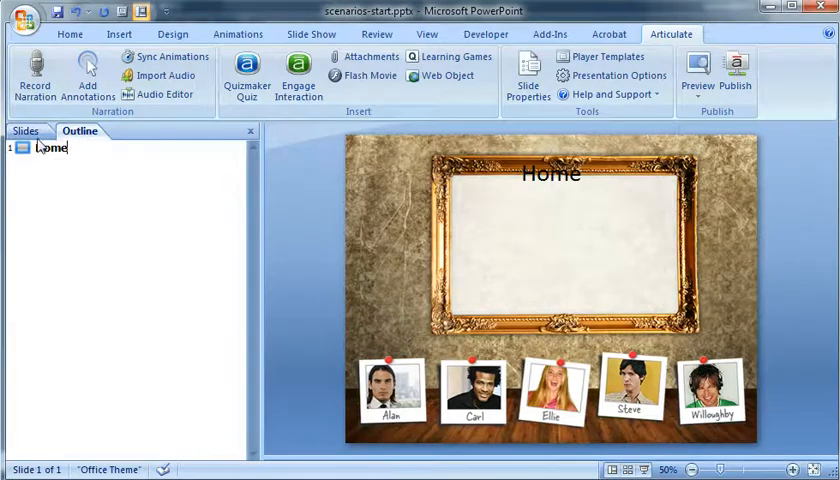
pyautogui.click(26, 132)
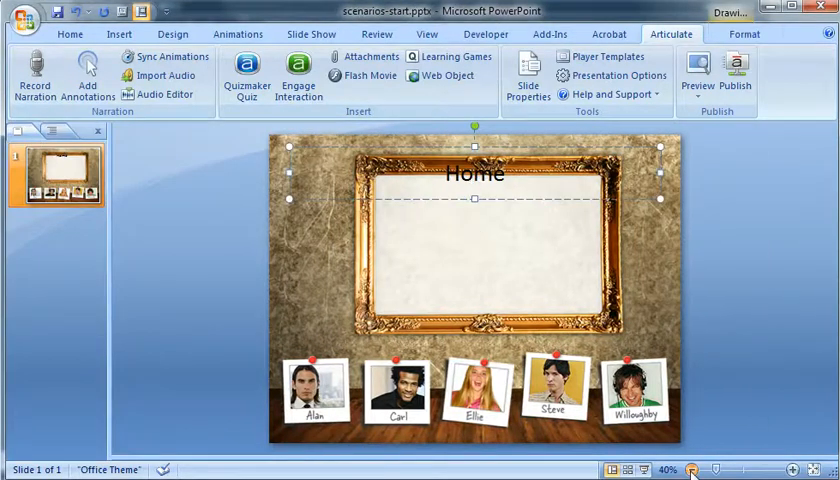
pyautogui.click(690, 470)
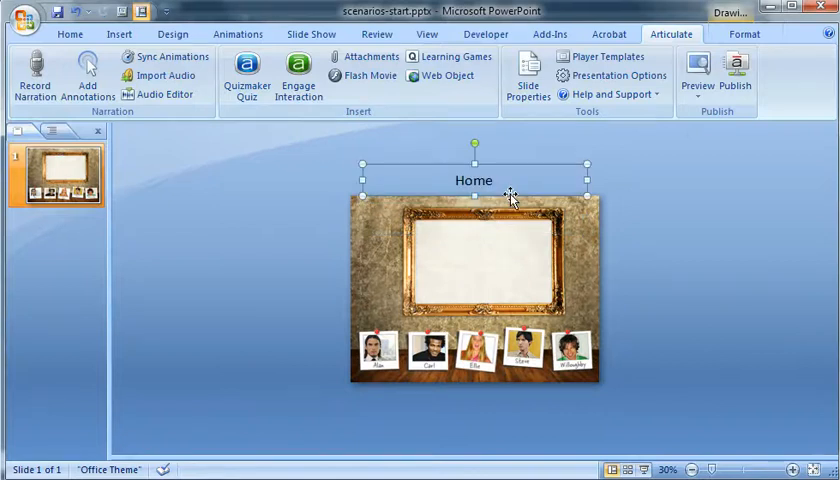
pyautogui.moveTo(420, 376)
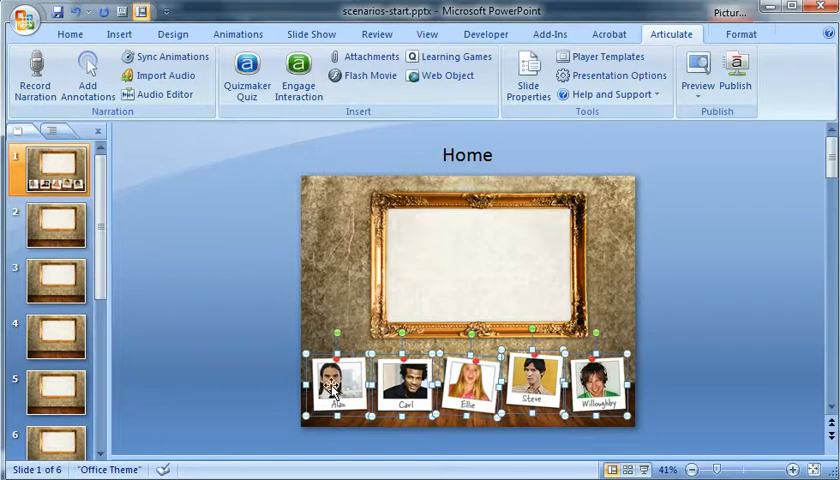
# Replace the duplicate Home titles with Alan, Carl, Ellie, Steve and Willoughby in the outline
pyautogui.click(166, 344)
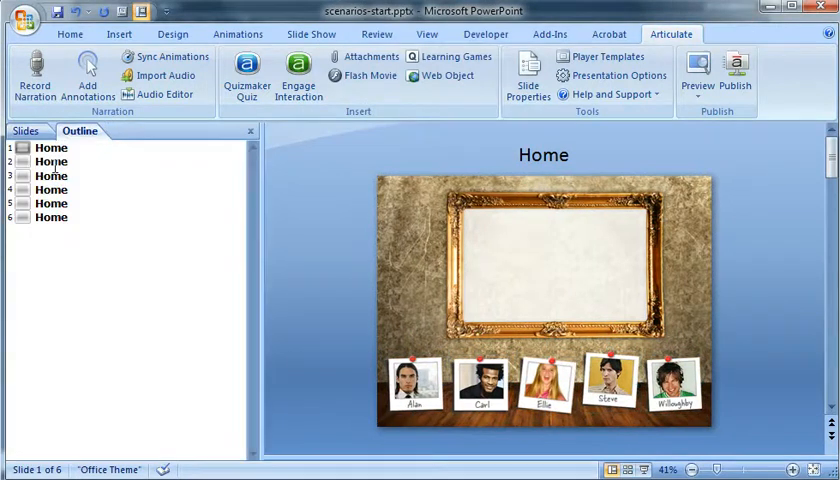
pyautogui.click(52, 162)
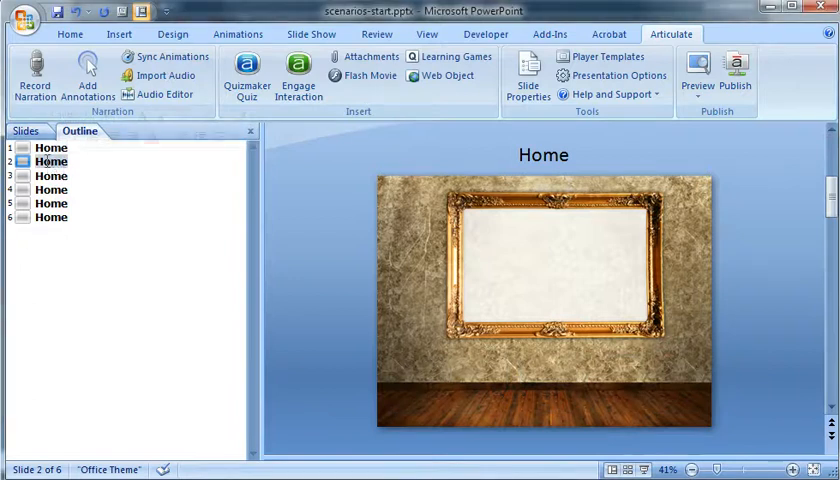
pyautogui.write('Alan')
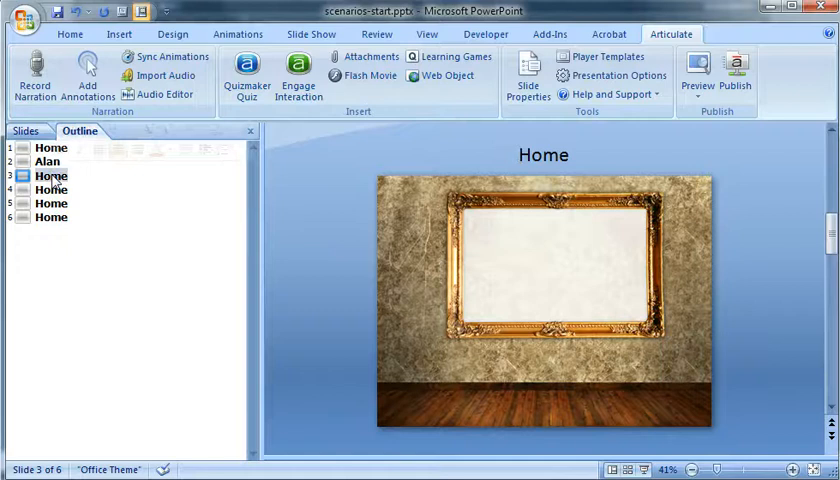
pyautogui.write('Carl')
pyautogui.click(52, 190)
pyautogui.write('Ellie')
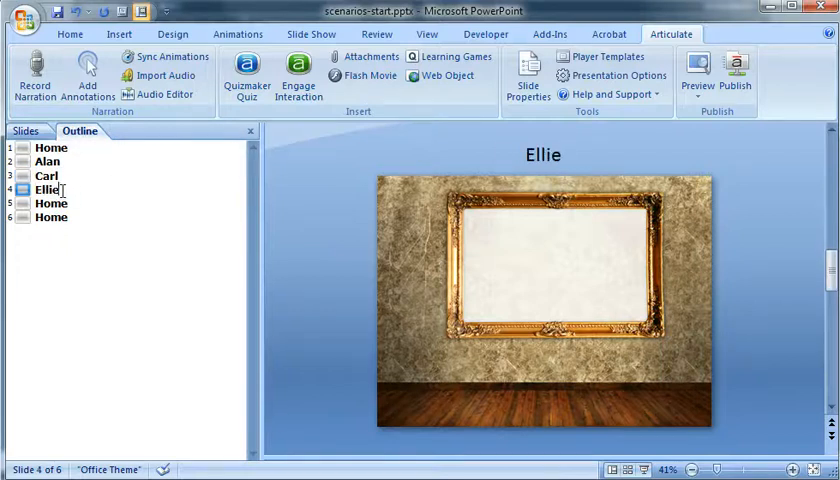
pyautogui.click(50, 204)
pyautogui.write('Steve')
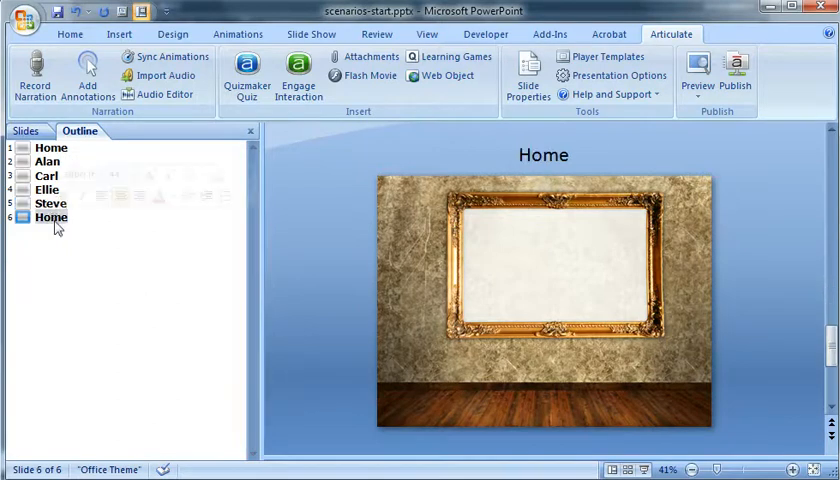
pyautogui.write('Willoughby')
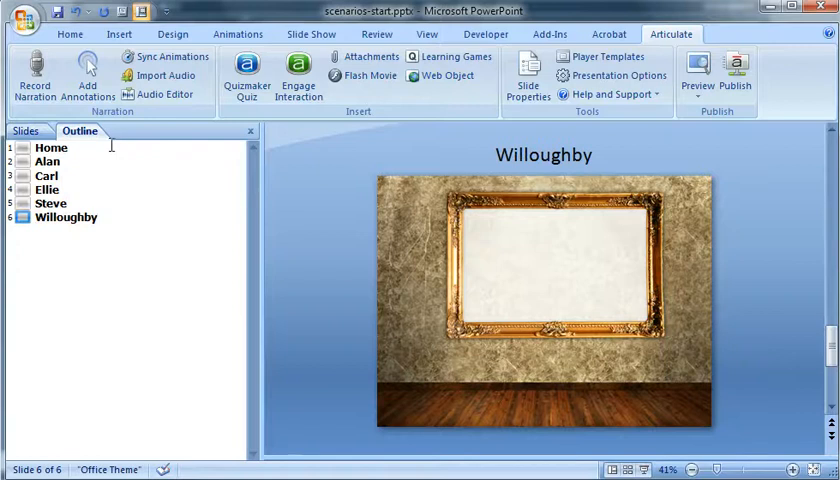
# Hyperlink Ellie's photo on the Home slide to slide 4, Ellie, as a place in this document
pyautogui.click(52, 148)
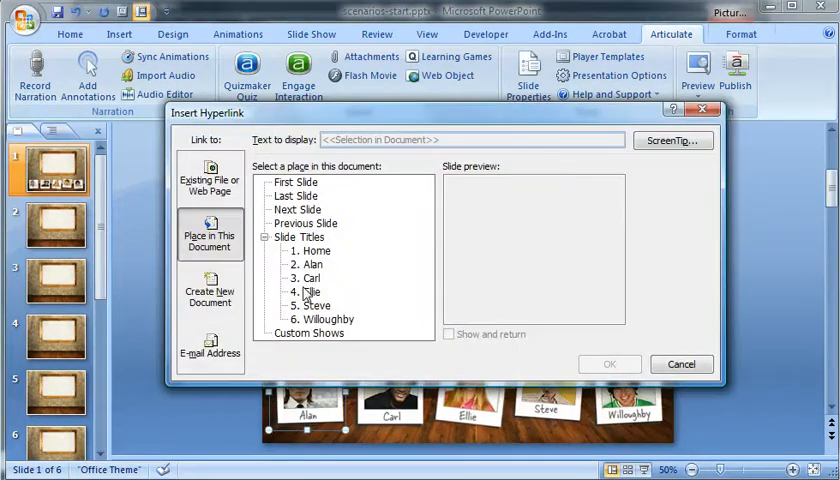
pyautogui.click(680, 364)
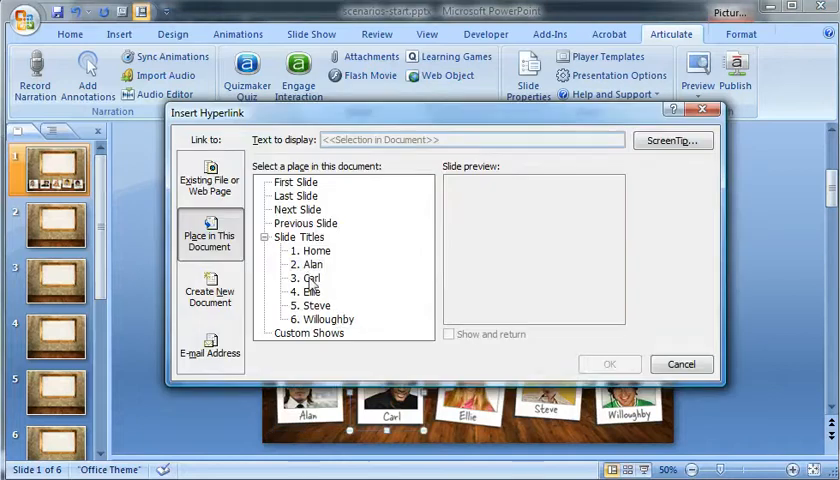
pyautogui.click(680, 364)
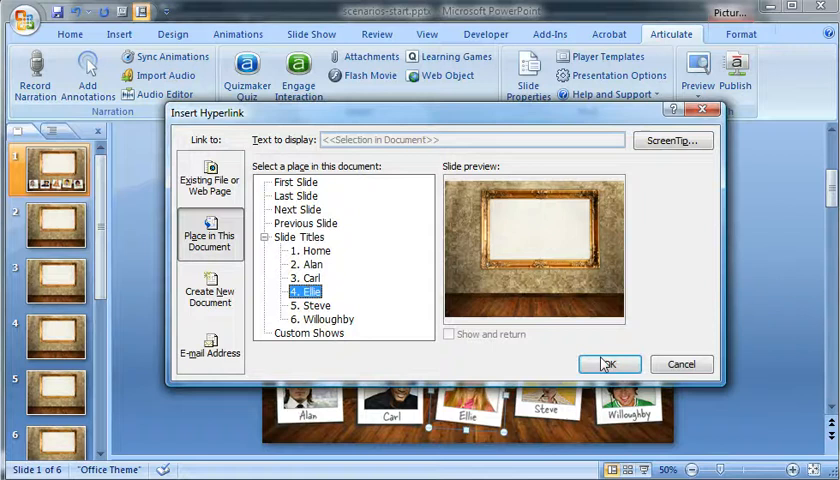
pyautogui.click(610, 364)
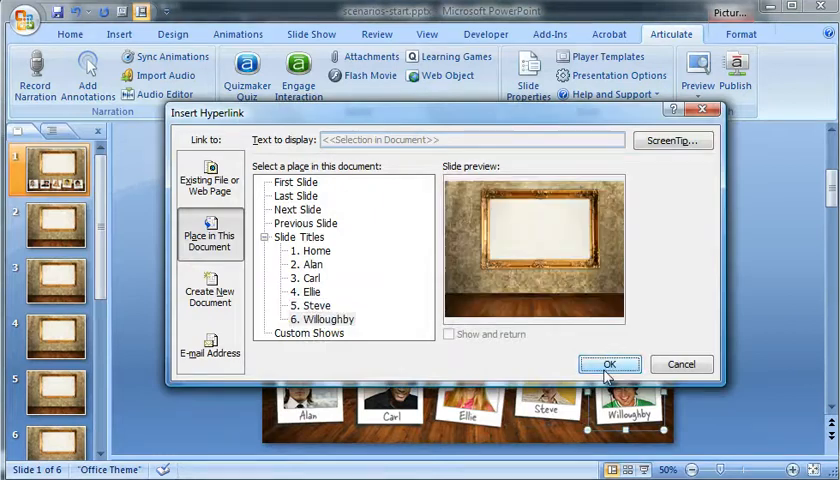
pyautogui.click(610, 364)
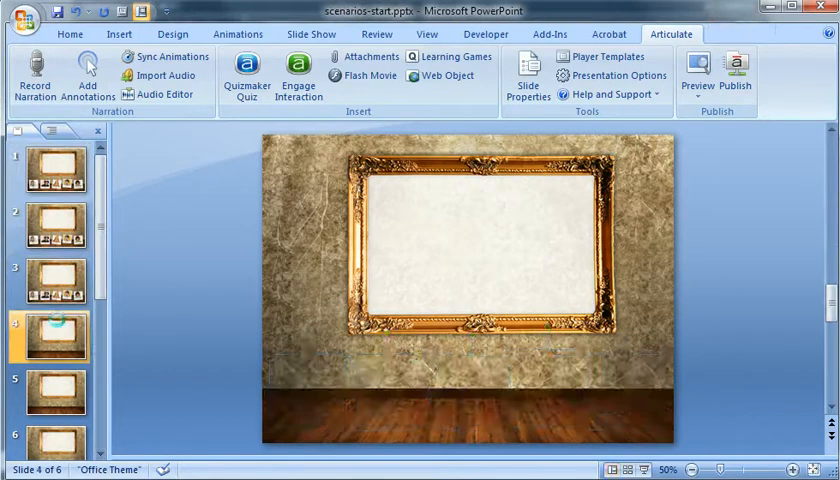
# Paste the photo row onto the character slides and go to the Alan slide
pyautogui.click(56, 436)
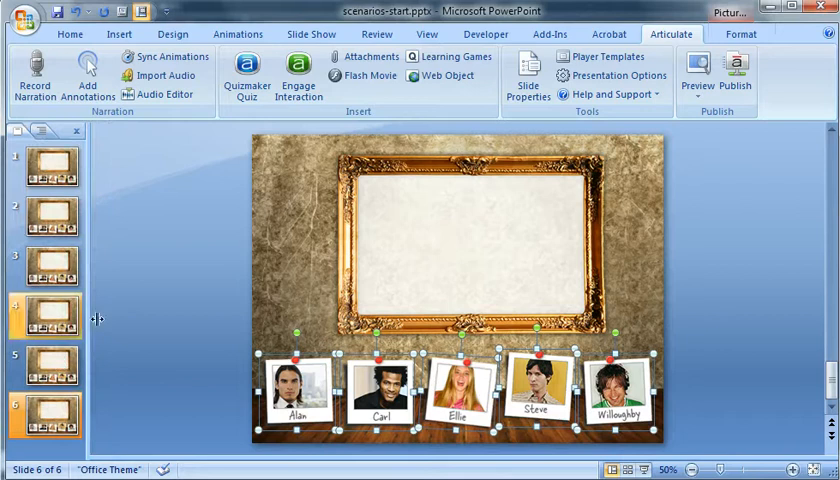
pyautogui.click(50, 164)
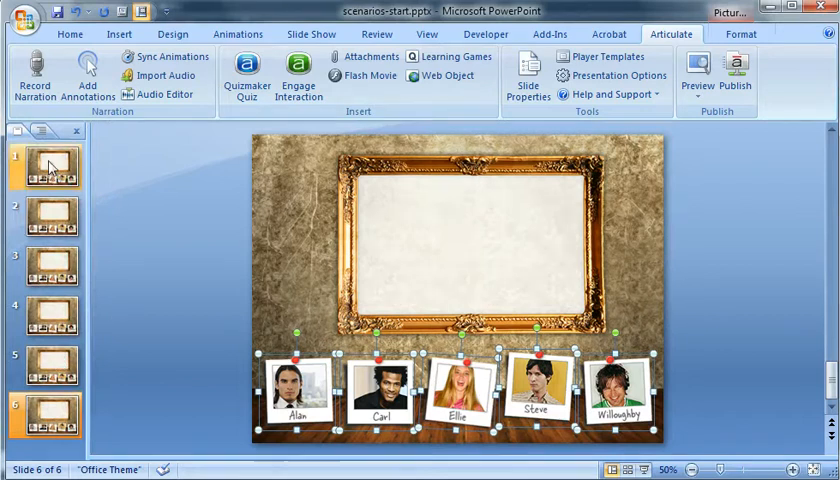
pyautogui.click(48, 164)
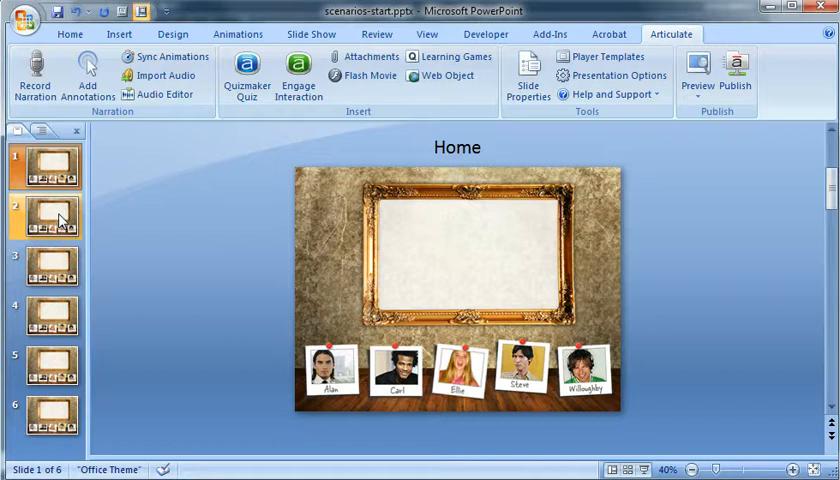
pyautogui.click(48, 264)
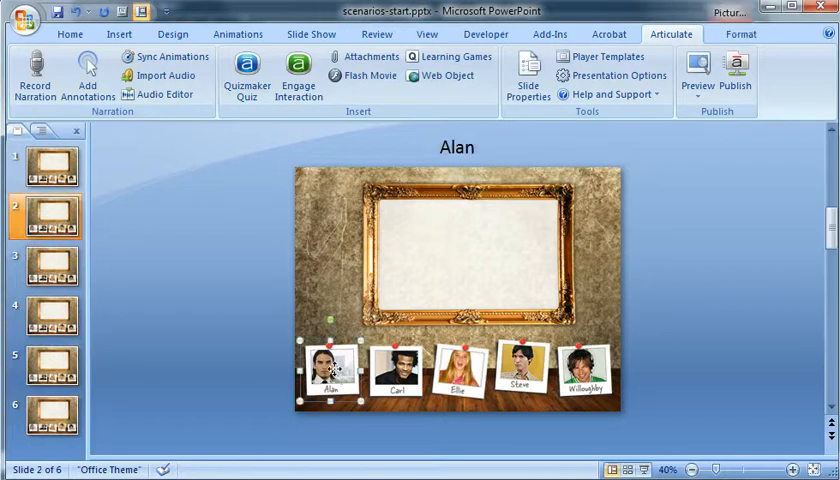
# Give Alan's photo a Diagonal Up Right motion path at Fast speed in Custom Animation
pyautogui.click(236, 32)
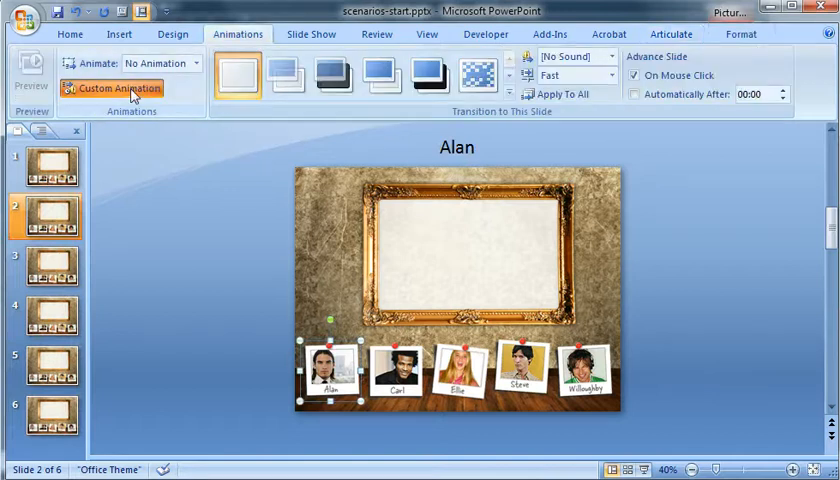
pyautogui.click(116, 88)
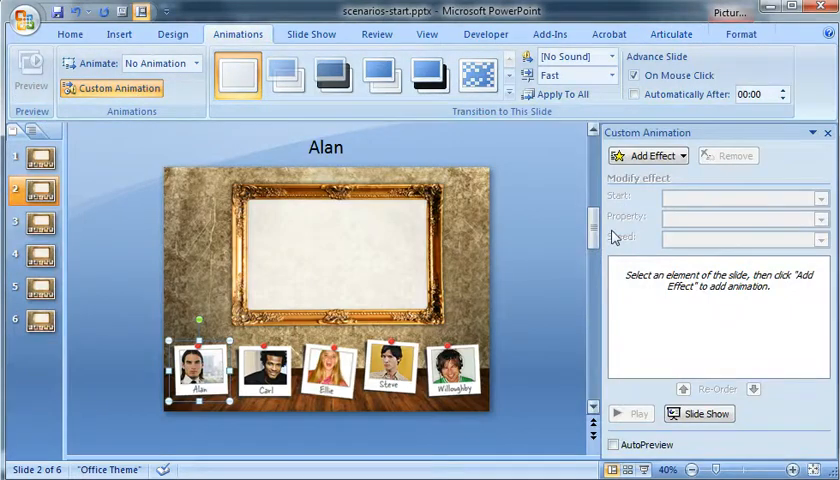
pyautogui.click(648, 156)
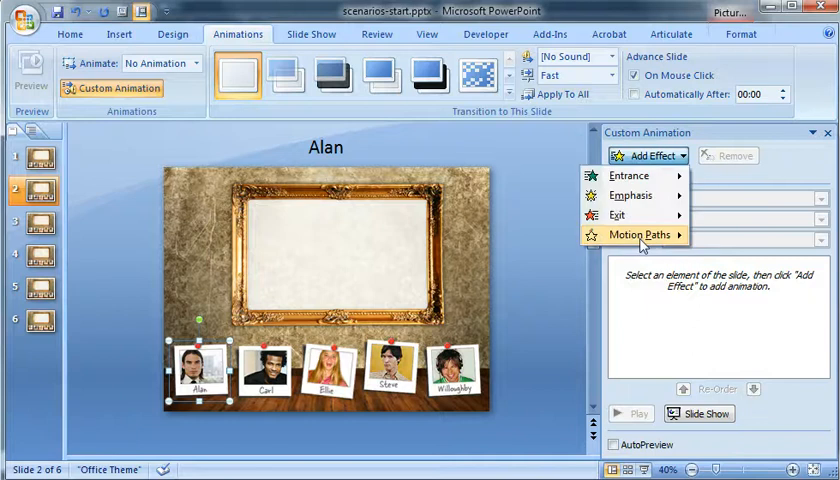
pyautogui.click(632, 234)
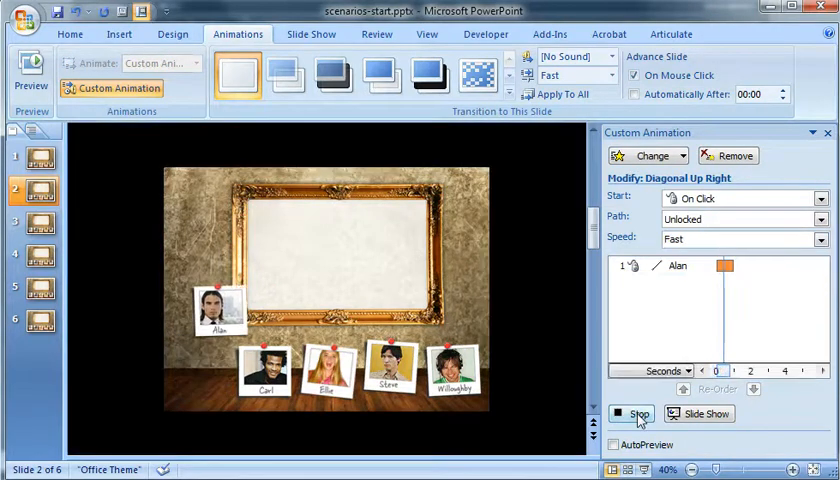
pyautogui.click(640, 414)
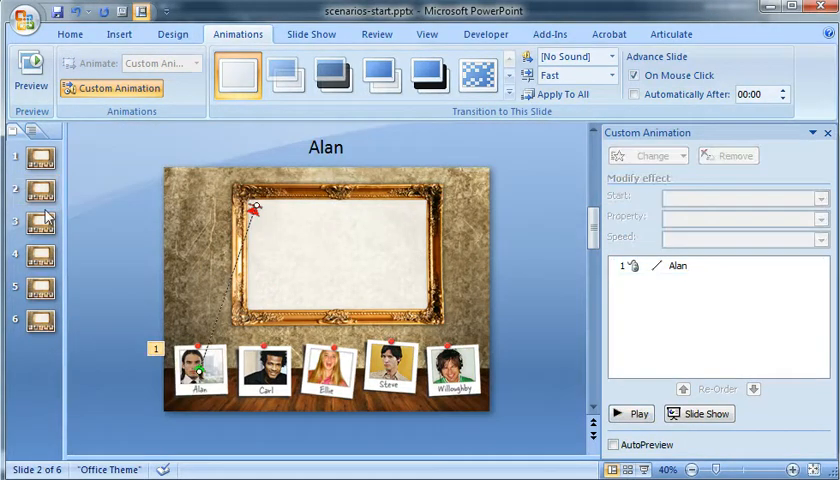
pyautogui.click(36, 220)
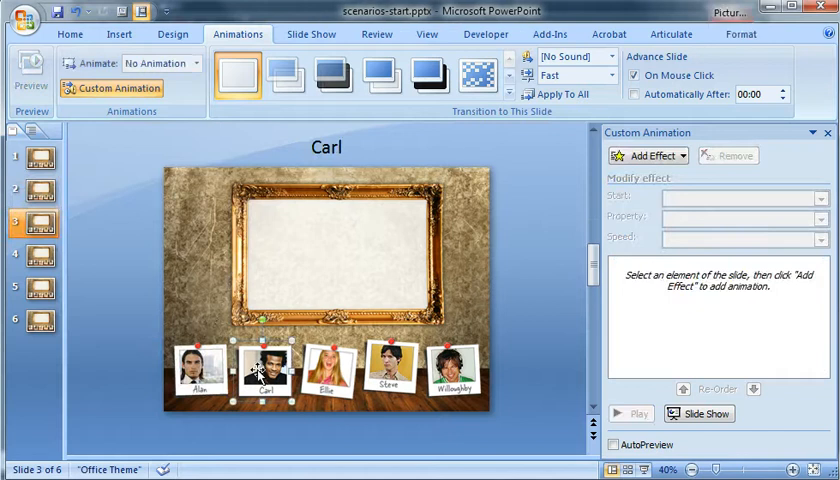
# Give Carl's photo a Diagonal Up Right motion path at Fast speed
pyautogui.click(648, 156)
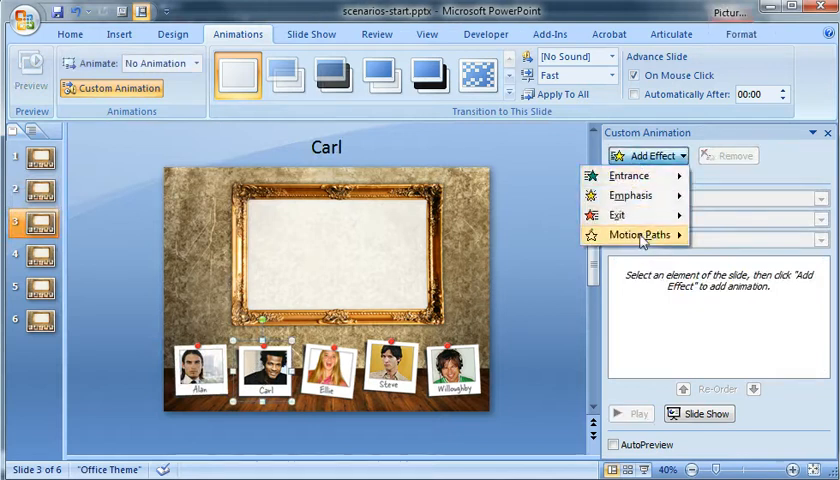
pyautogui.click(638, 234)
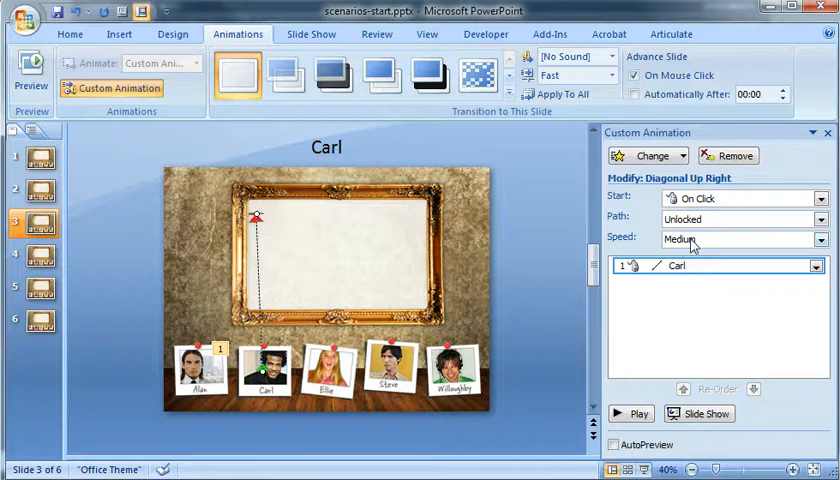
pyautogui.click(744, 240)
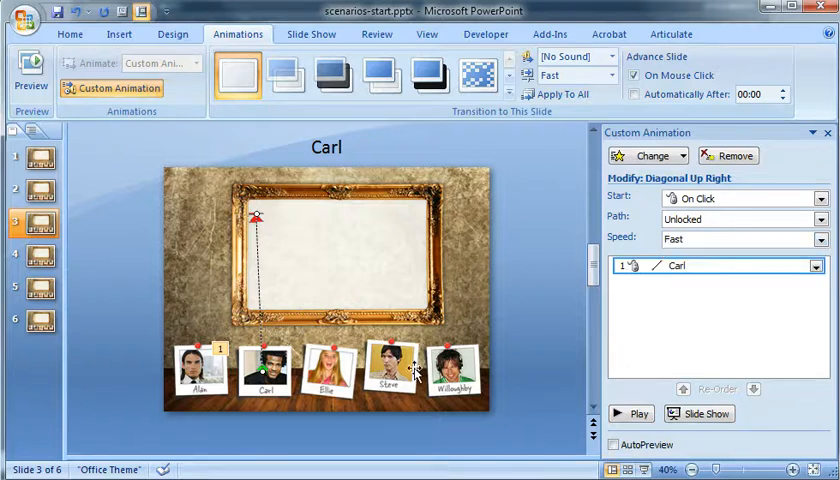
pyautogui.click(36, 258)
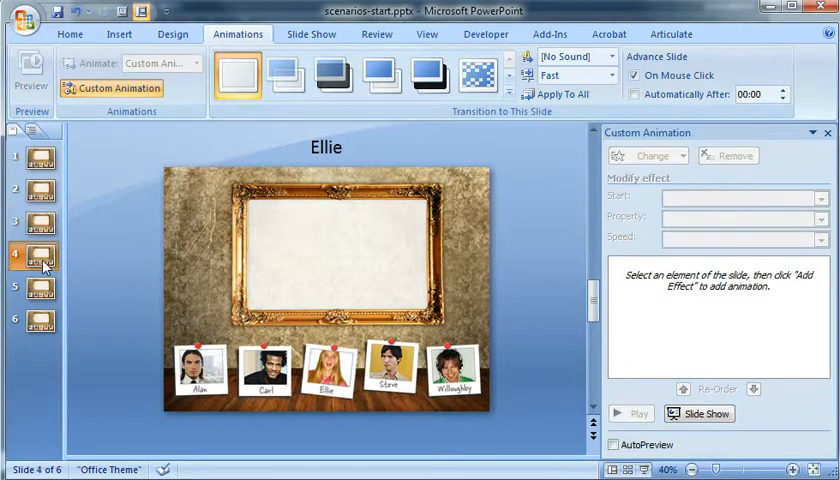
# Add Diagonal Up Right motion paths to Ellie's, Steve's and Willoughby's photos on their slides
pyautogui.click(646, 156)
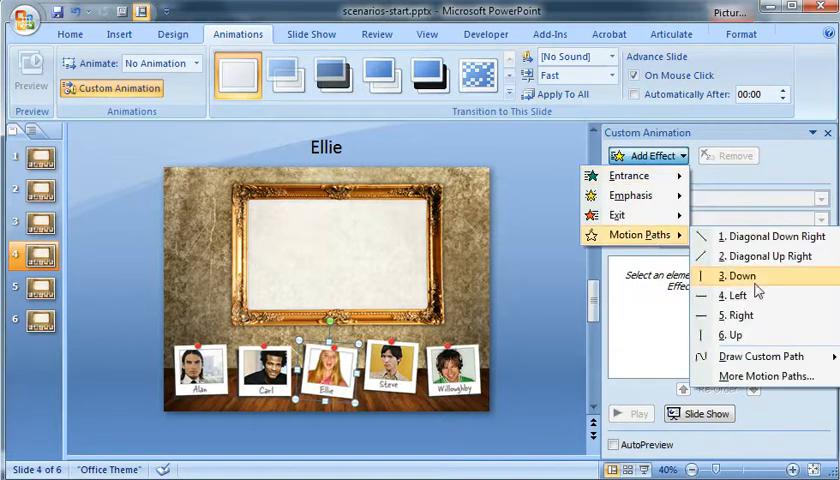
pyautogui.click(772, 256)
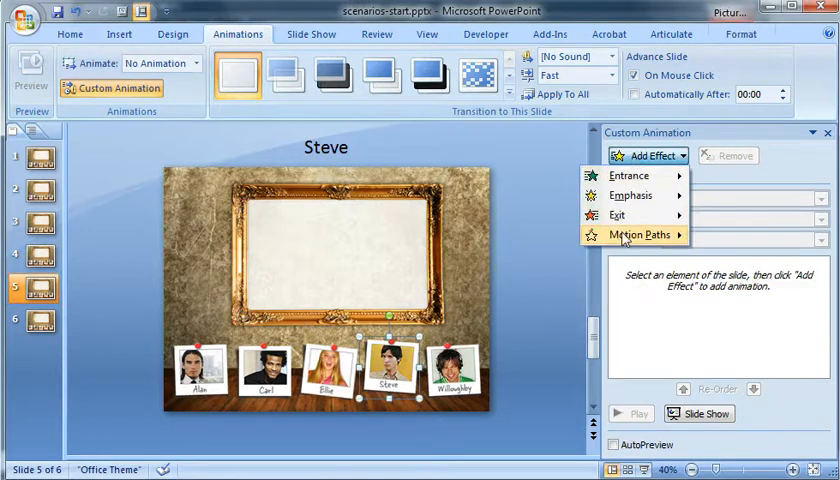
pyautogui.click(638, 234)
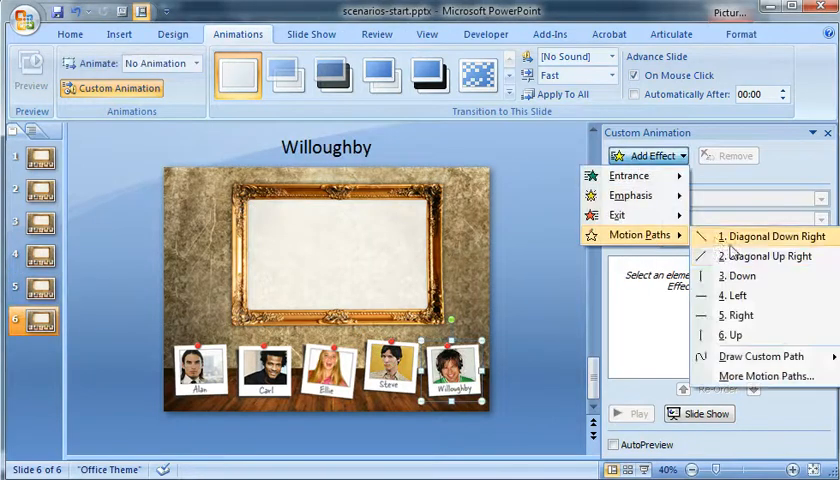
pyautogui.click(768, 256)
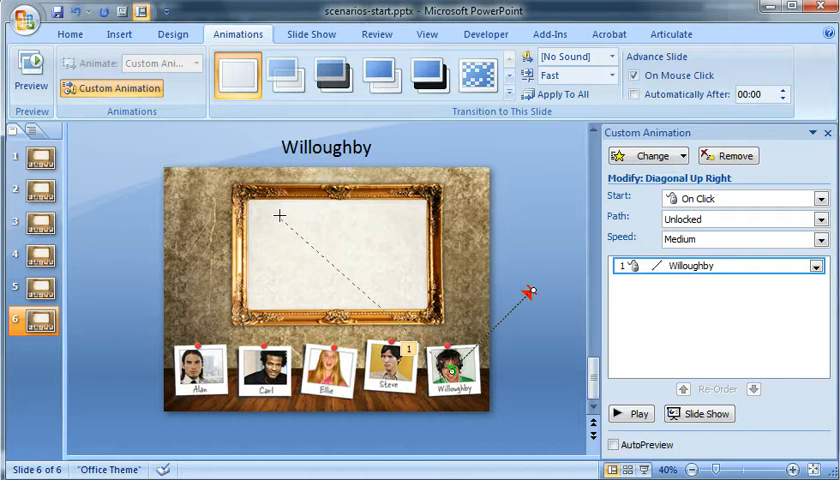
# Set Willoughby's motion path to Fast speed and bring up the Articulate ribbon
pyautogui.click(740, 238)
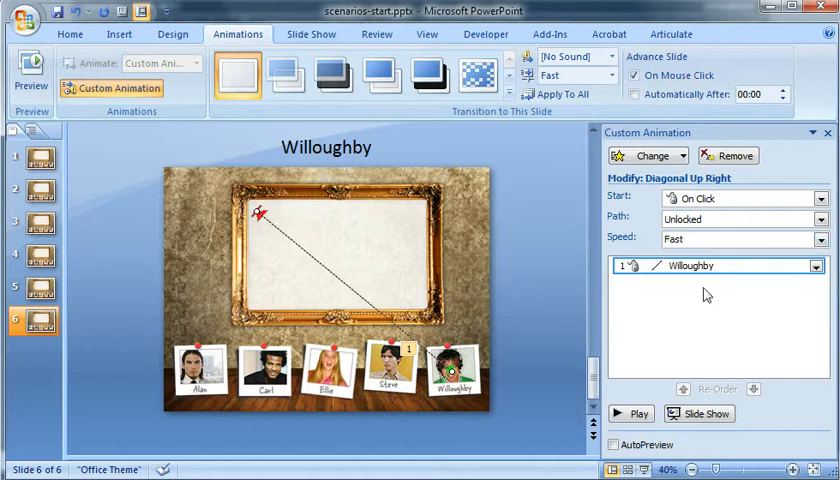
pyautogui.moveTo(536, 264)
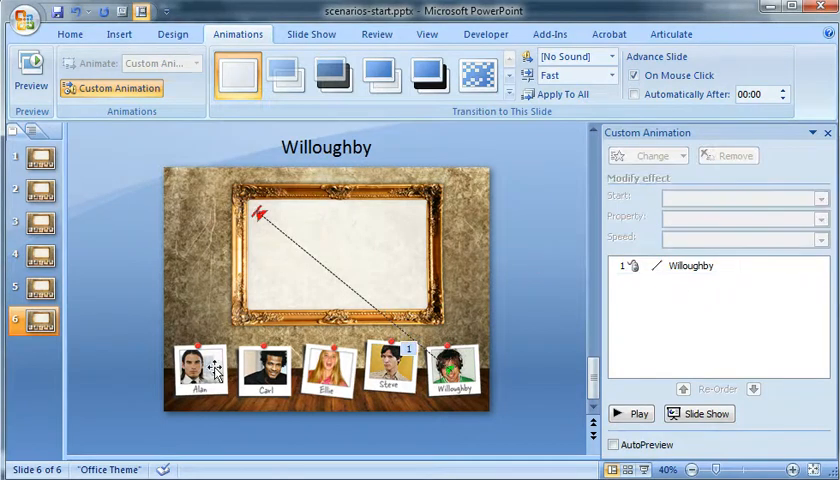
pyautogui.moveTo(40, 320)
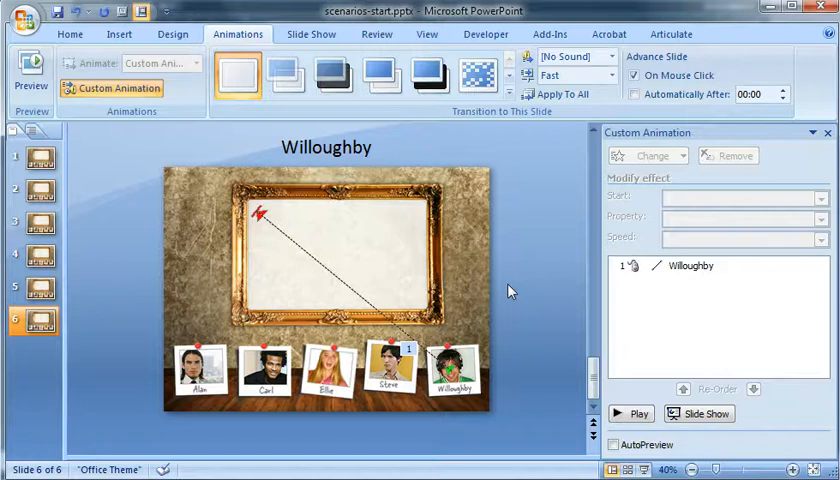
pyautogui.click(672, 32)
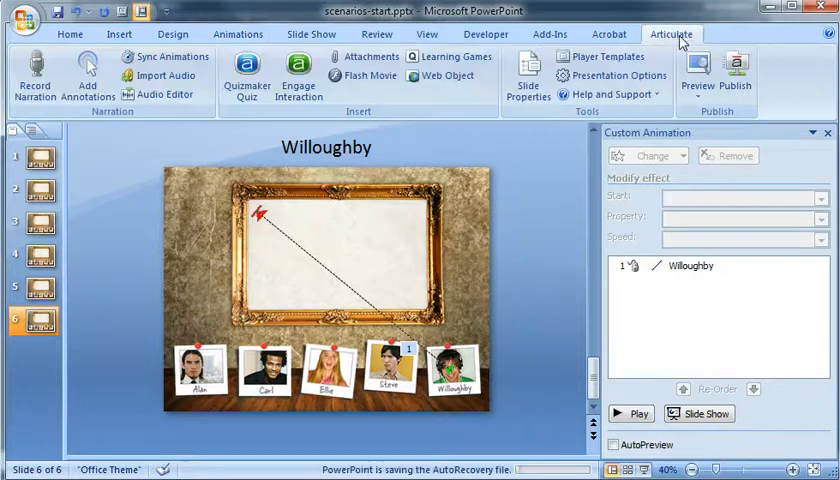
# In Slide Properties set Advance to Next Slide to By User for the slides
pyautogui.click(528, 76)
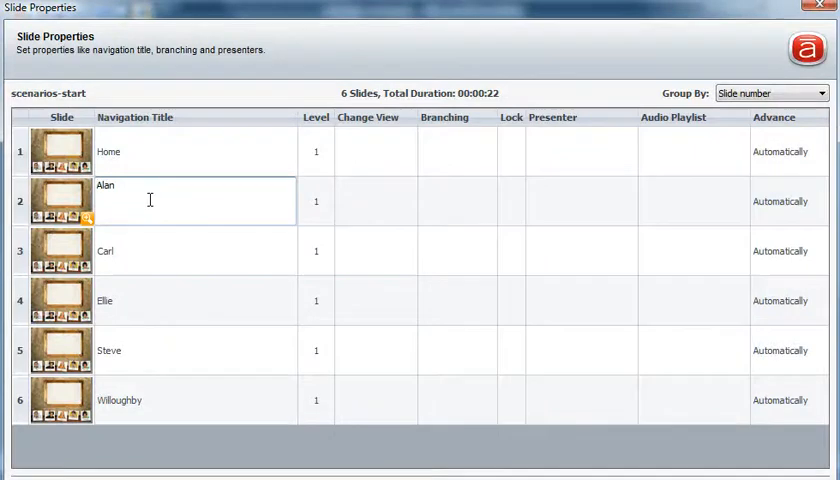
pyautogui.rightClick(150, 200)
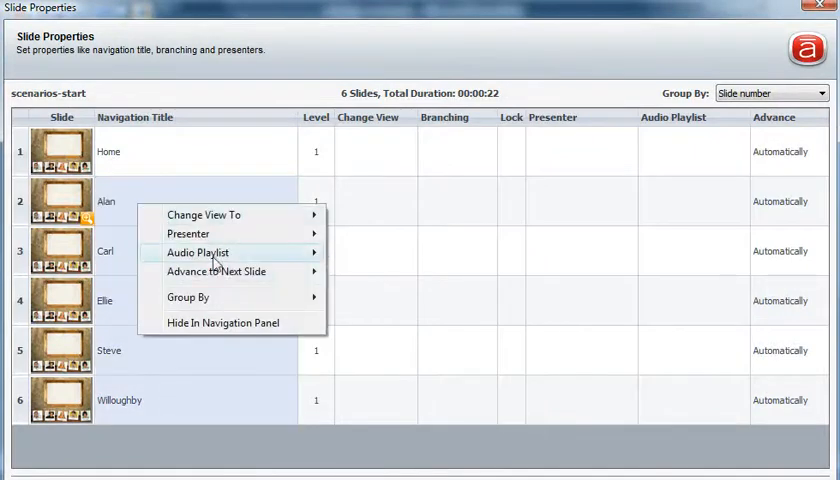
pyautogui.click(222, 322)
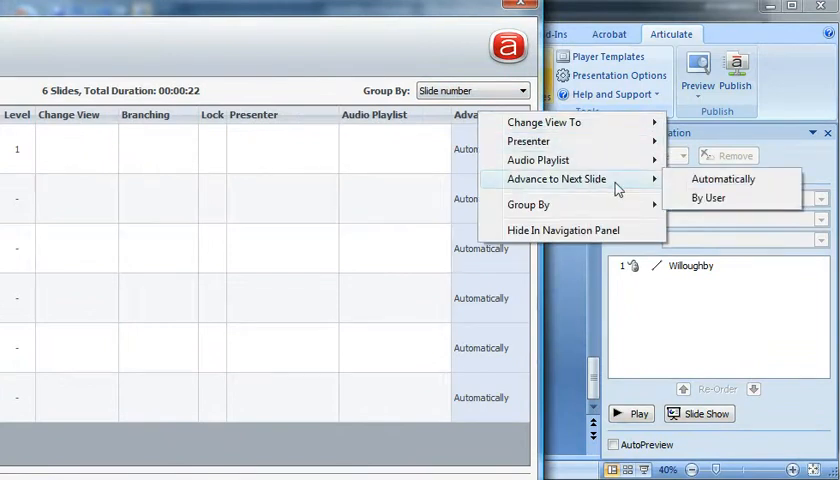
pyautogui.click(708, 196)
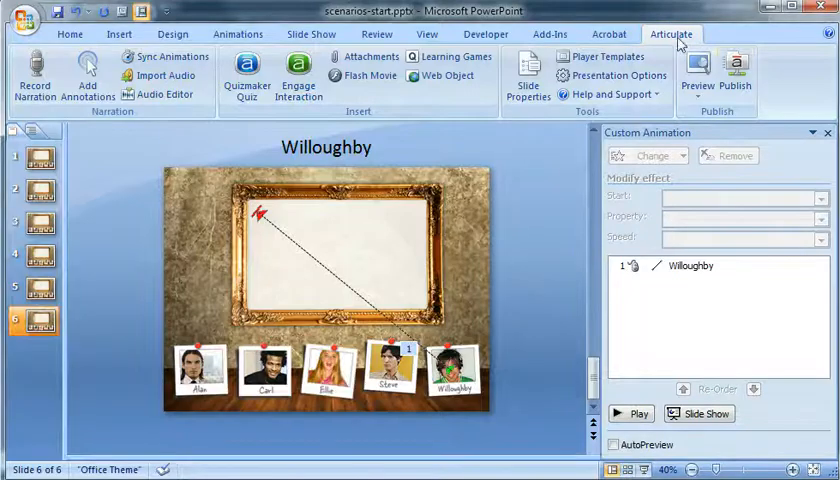
pyautogui.click(696, 64)
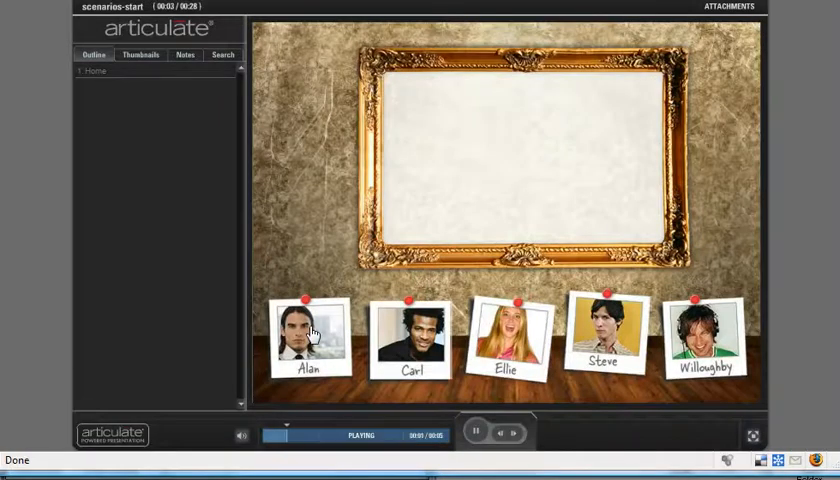
pyautogui.moveTo(376, 452)
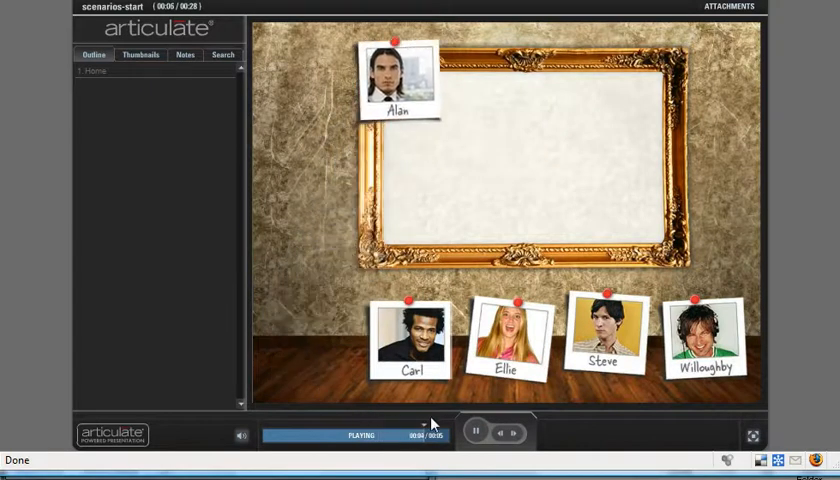
pyautogui.click(476, 432)
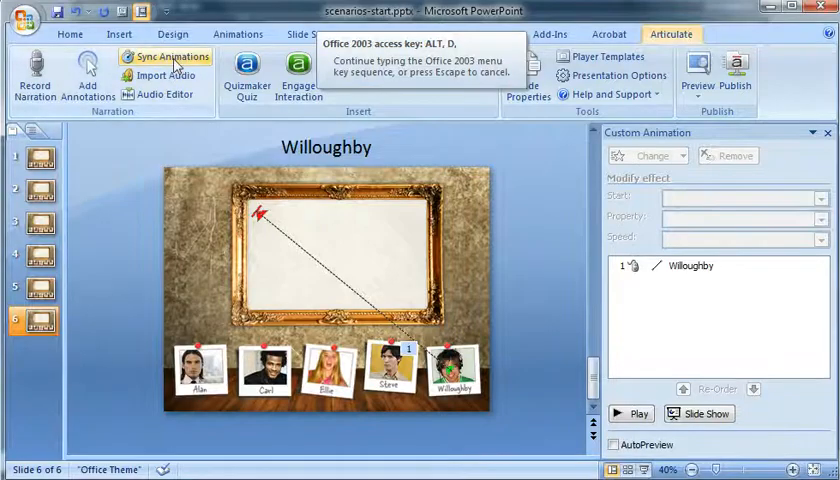
# Run Sync Animations on Alan's slide-in, then preview the course again
pyautogui.click(166, 56)
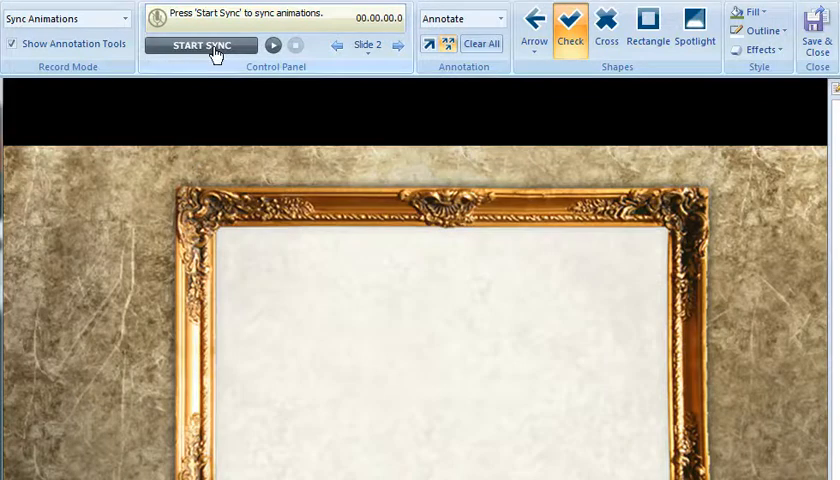
pyautogui.click(200, 44)
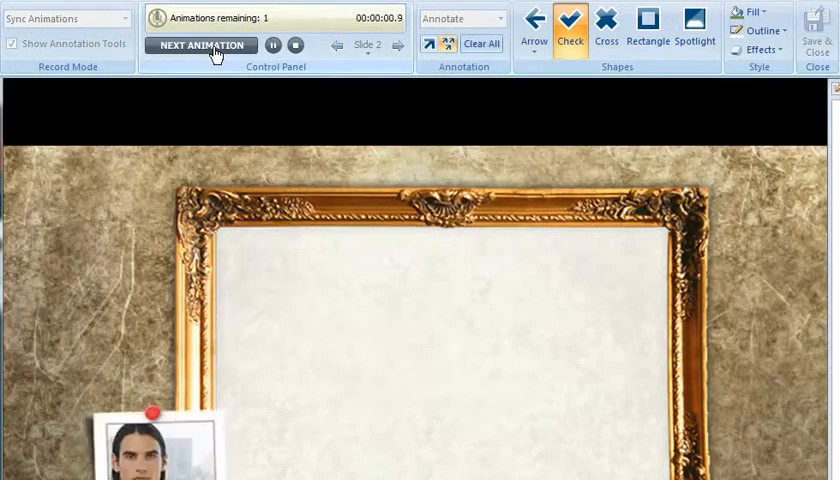
pyautogui.click(200, 44)
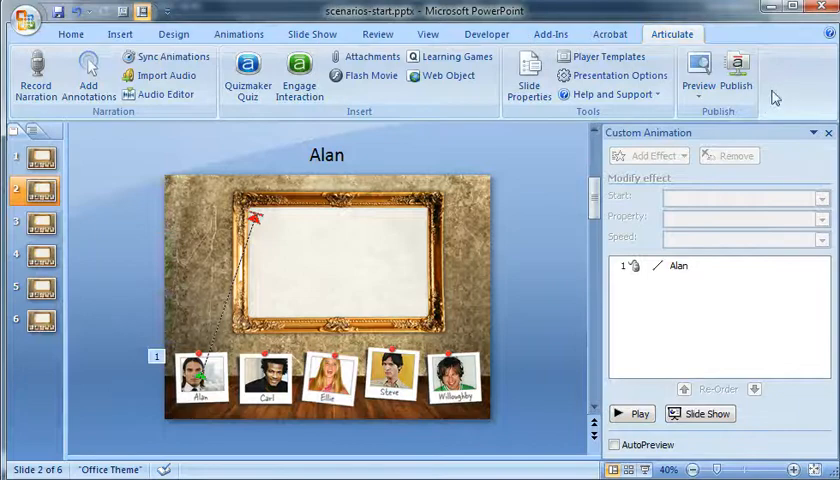
pyautogui.click(696, 76)
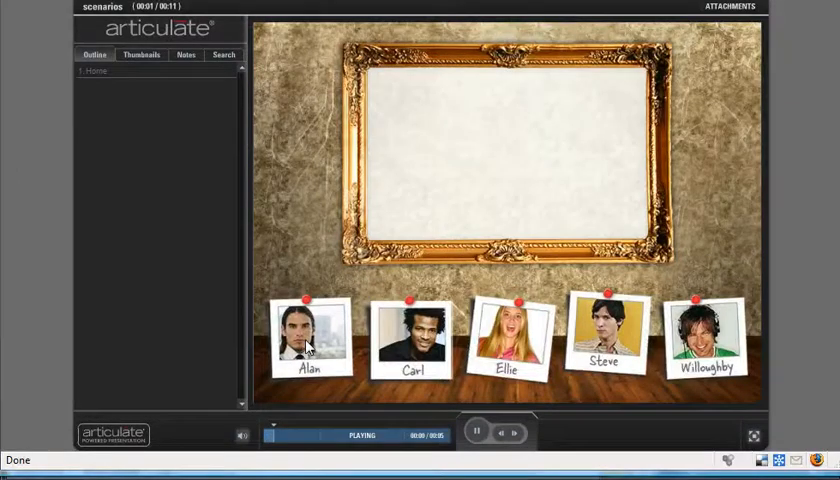